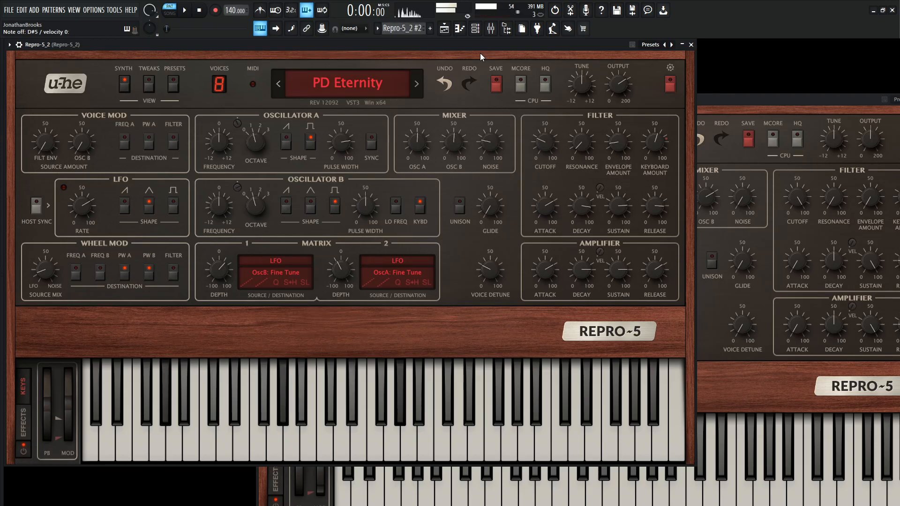
# Bring the blank second Repro-5 window to the front over the PD Eternity instance.
pyautogui.click(406, 403)
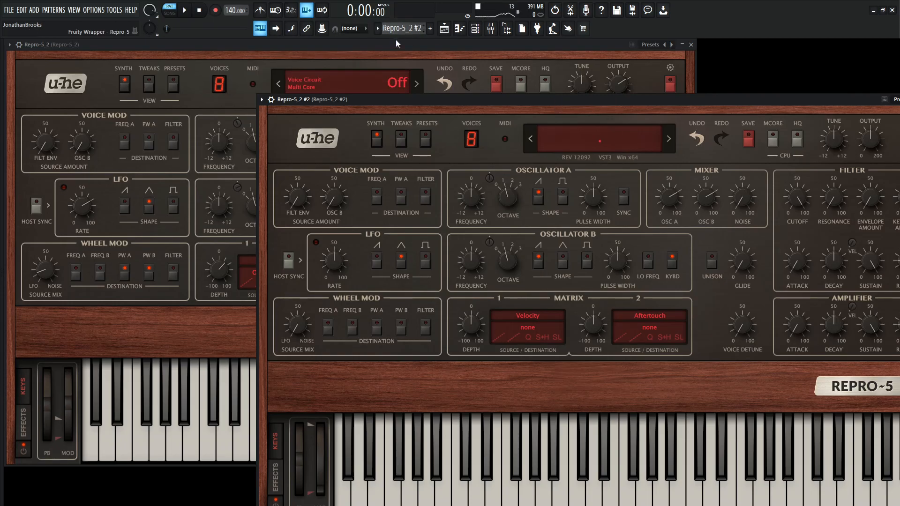
# Position the new Repro-5 beneath the original and set its oscillator A pulse width to match.
pyautogui.click(20, 412)
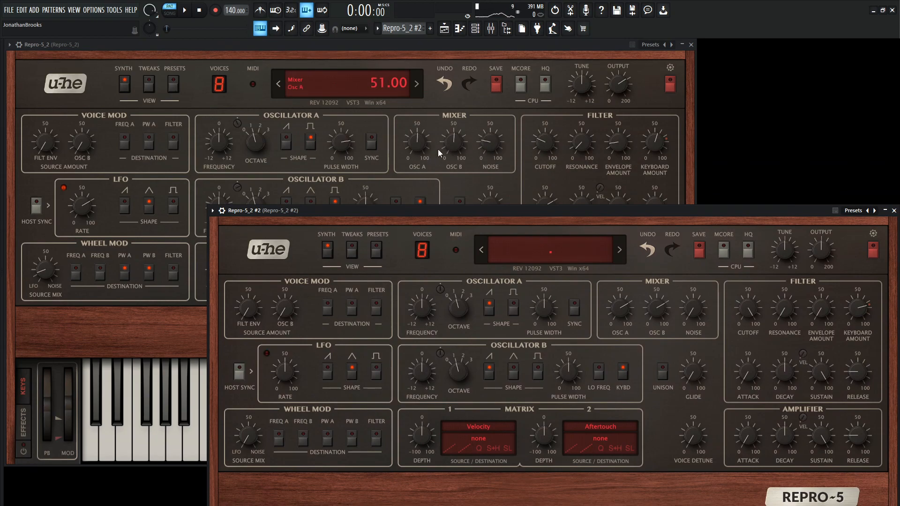
pyautogui.moveTo(619, 304); pyautogui.dragTo(620, 298)
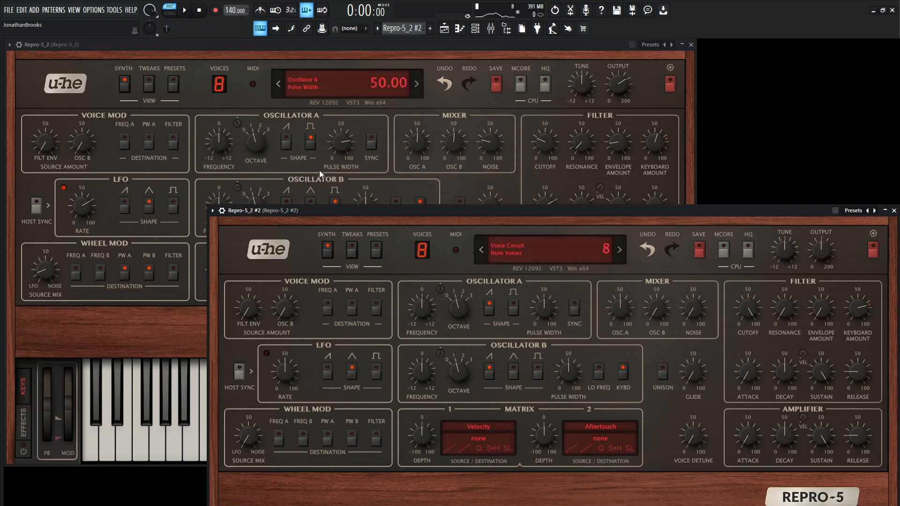
pyautogui.click(489, 303)
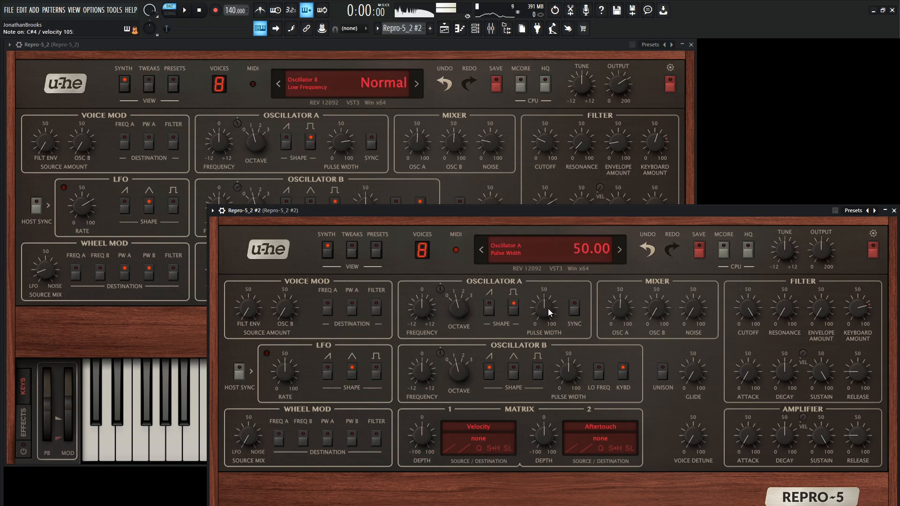
pyautogui.moveTo(544, 311); pyautogui.dragTo(543, 281)
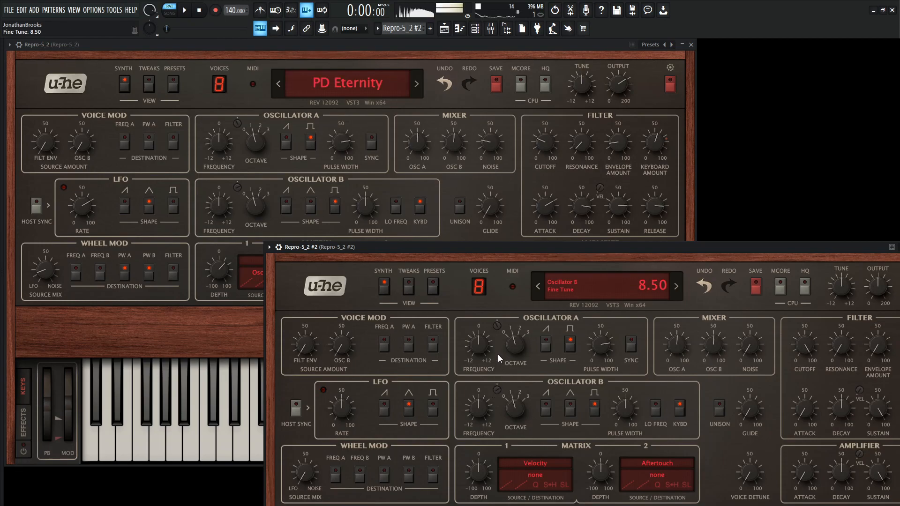
# Raise the second Repro-5's oscillator B fine tune to 9.00.
pyautogui.moveTo(498, 359); pyautogui.dragTo(501, 395)
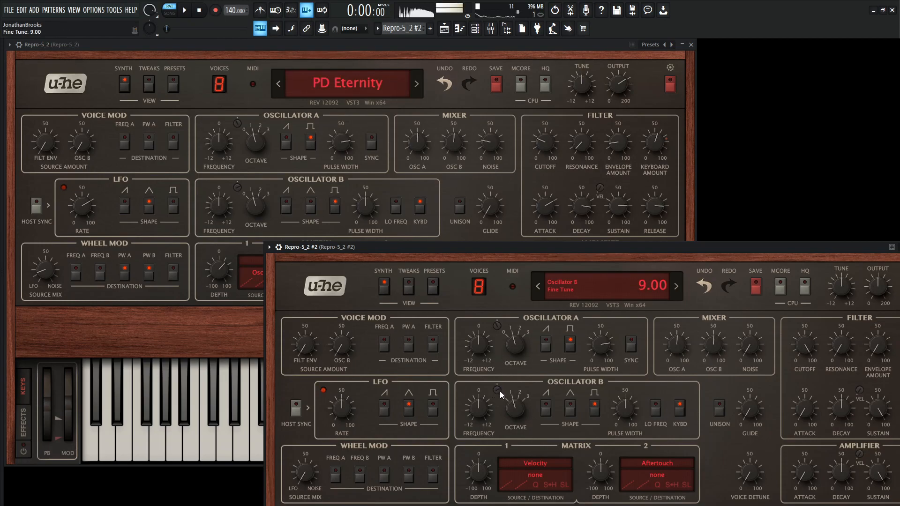
pyautogui.moveTo(497, 393); pyautogui.dragTo(497, 399)
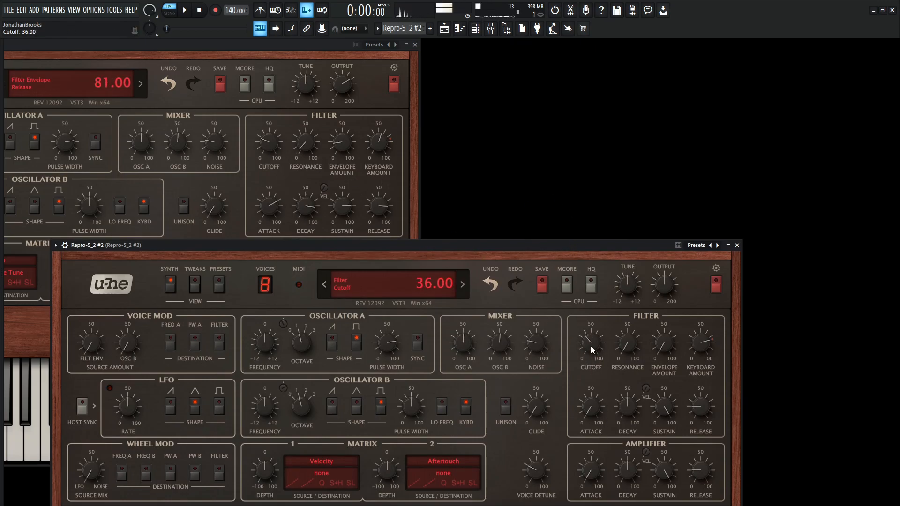
# Set the second Repro-5's filter cutoff to 36.00 and envelope amount to 17.00.
pyautogui.moveTo(590, 344); pyautogui.dragTo(590, 359)
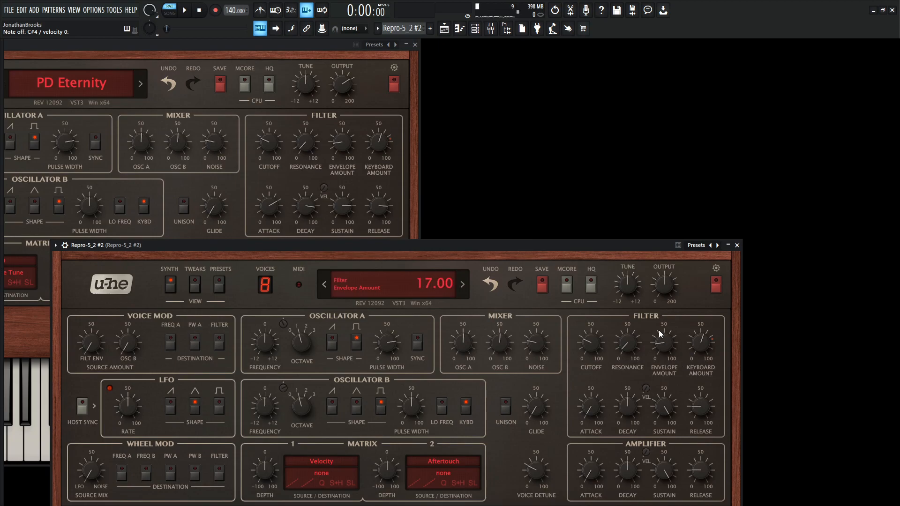
pyautogui.moveTo(701, 344); pyautogui.dragTo(718, 349)
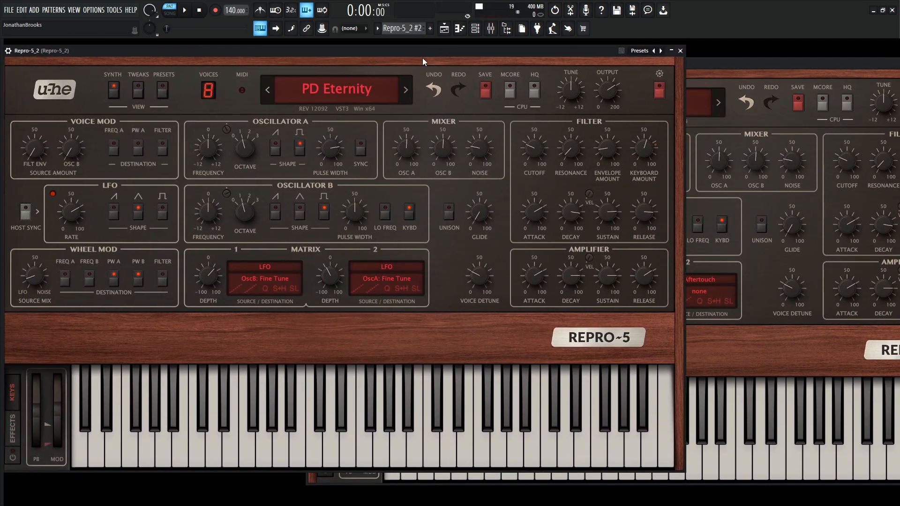
# Set the wheel mod source mix fully to LFO and adjust the matrix routing on the new instance.
pyautogui.moveTo(33, 279); pyautogui.dragTo(35, 270)
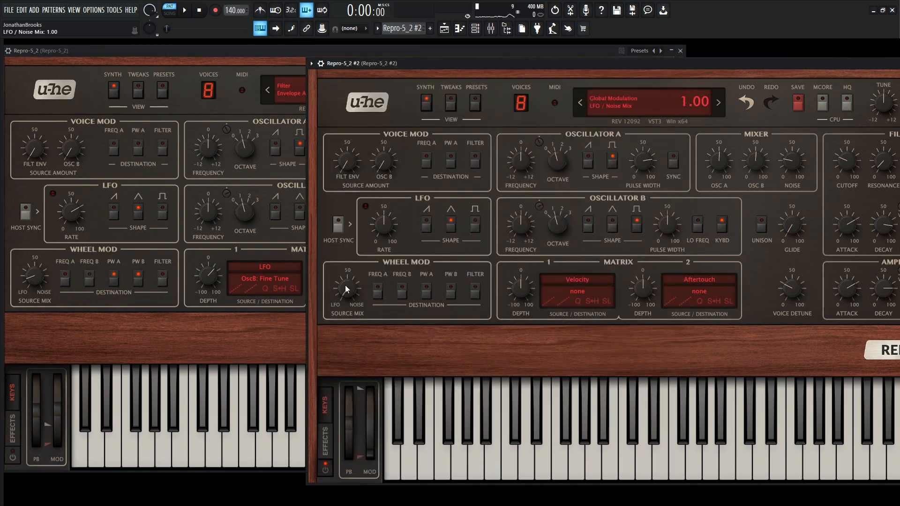
pyautogui.moveTo(344, 289); pyautogui.dragTo(344, 274)
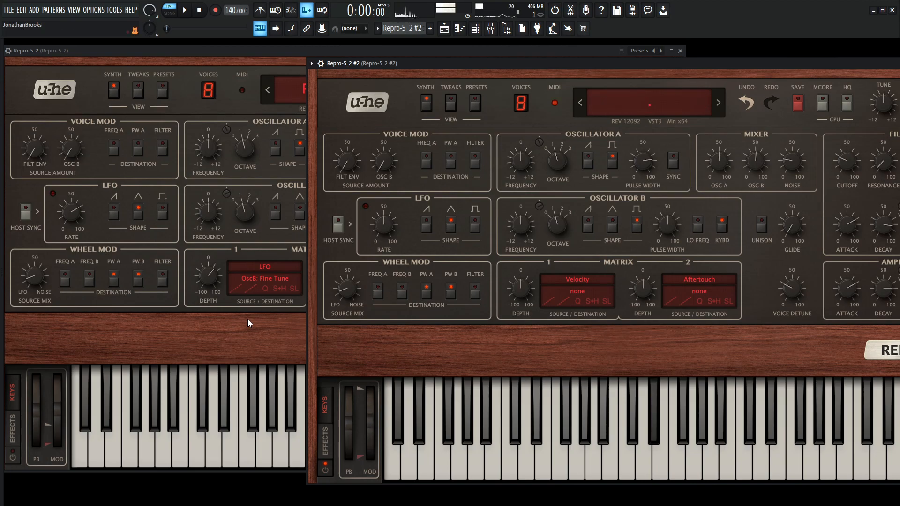
pyautogui.moveTo(158, 294)
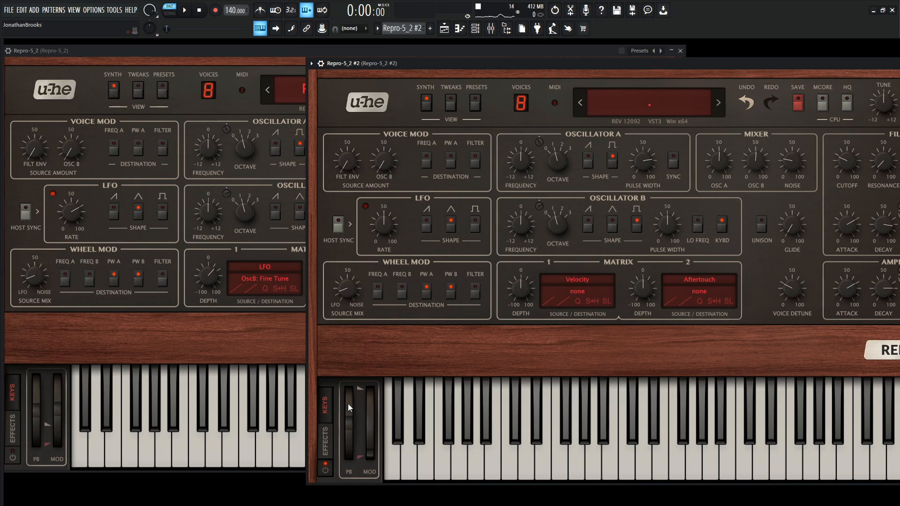
pyautogui.moveTo(360, 400); pyautogui.dragTo(362, 438)
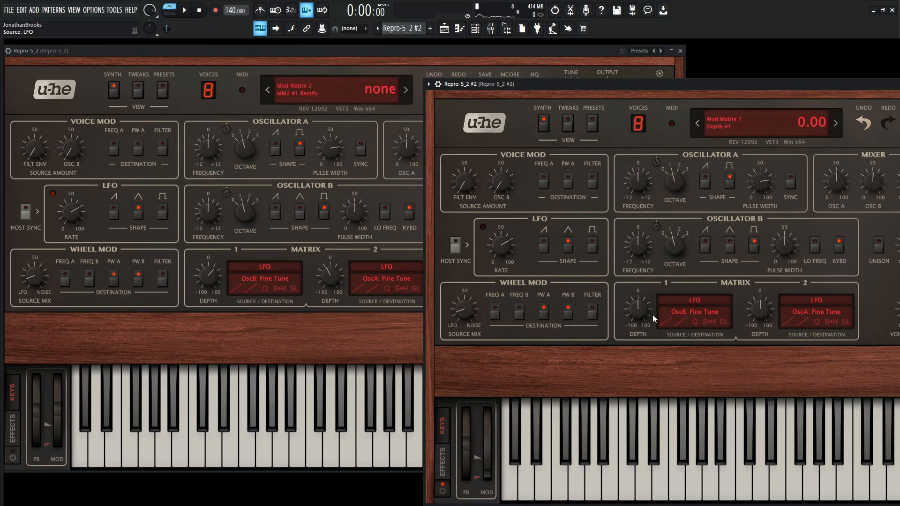
# Set the depth of the first LFO-to-fine-tune route and dial in the LFO rate.
pyautogui.moveTo(639, 307); pyautogui.dragTo(638, 293)
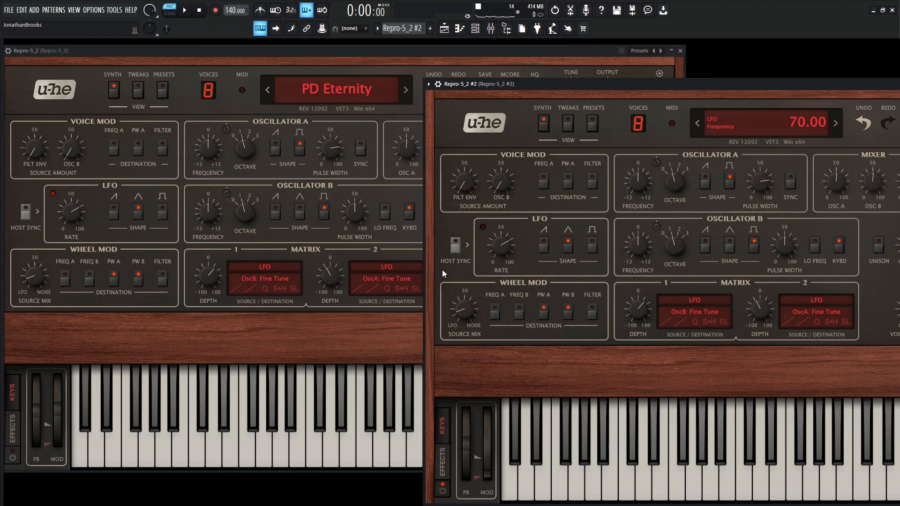
pyautogui.click(567, 241)
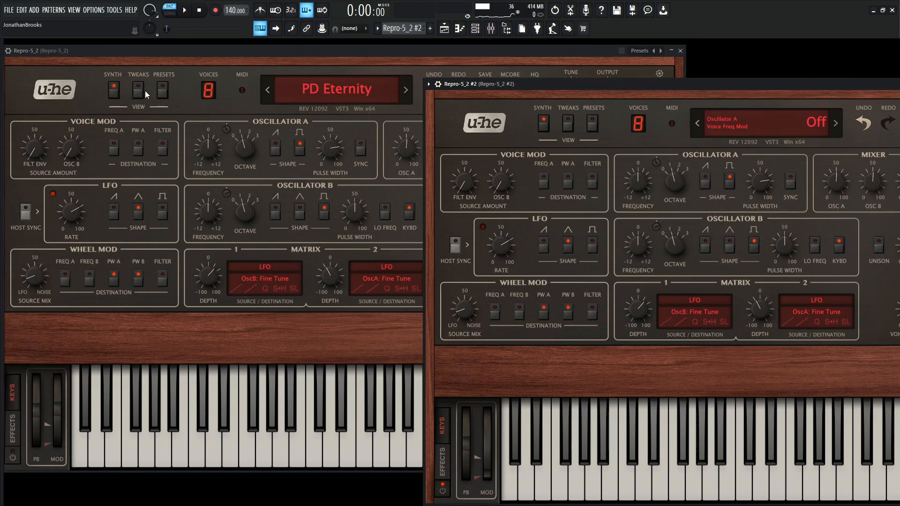
# Show the Tweaks panel on the original Repro-5 and then on the second instance.
pyautogui.click(138, 89)
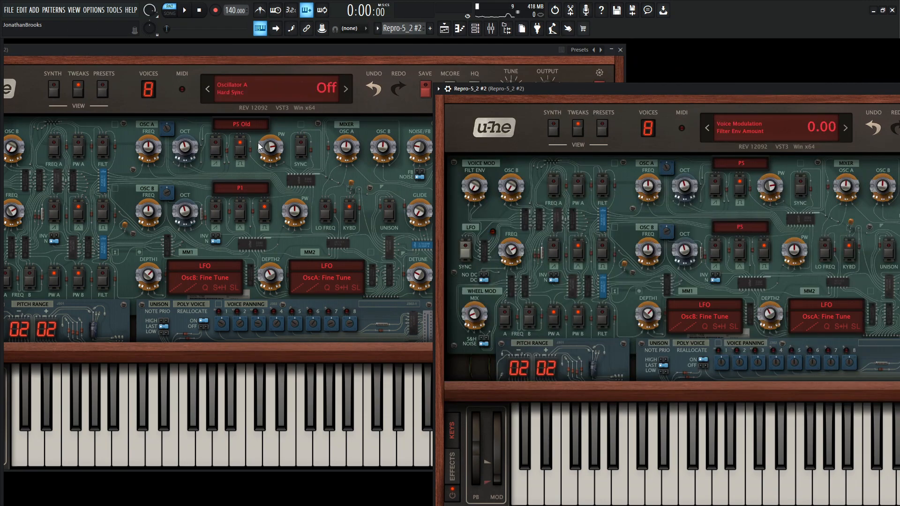
pyautogui.click(741, 164)
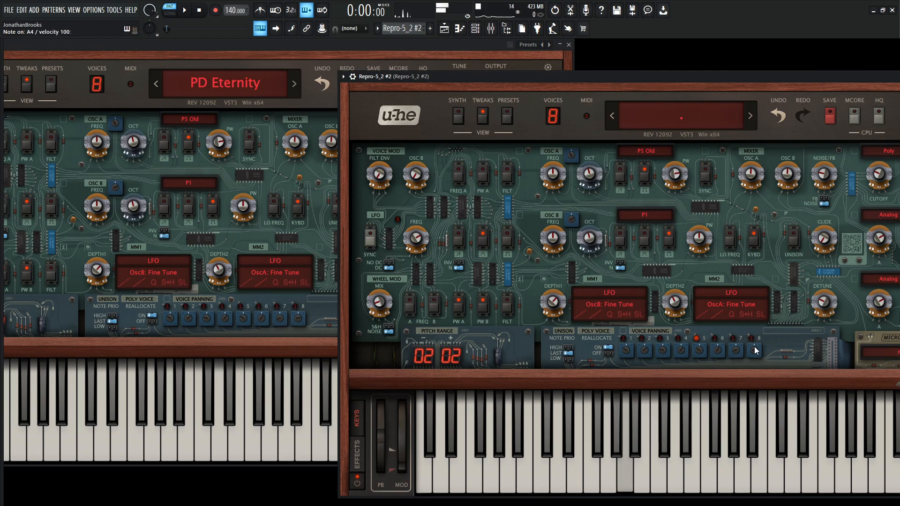
# Spread the second Repro-5's voice panning to match PD Eternity.
pyautogui.moveTo(701, 345); pyautogui.dragTo(700, 353)
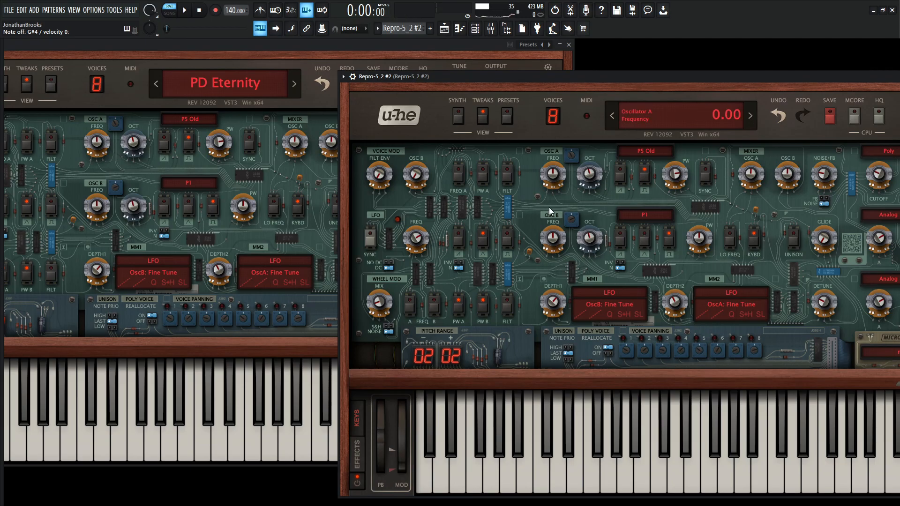
pyautogui.moveTo(563, 89)
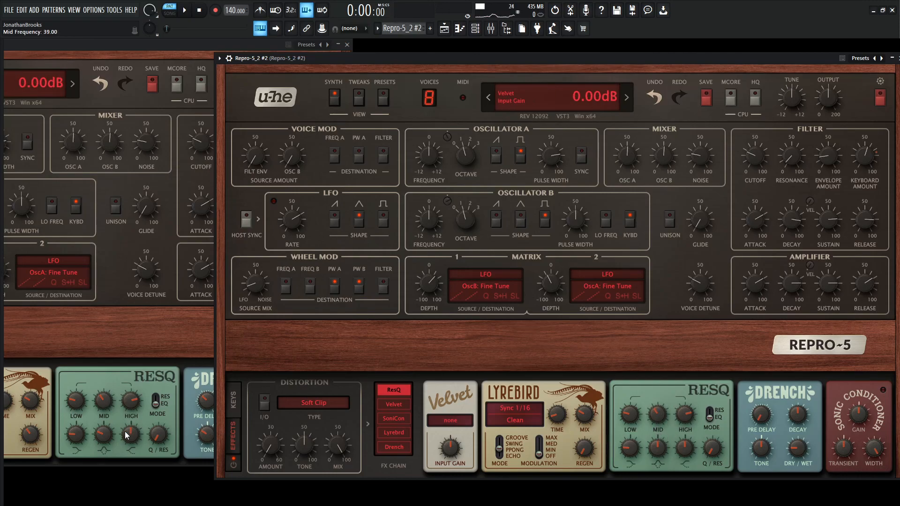
# Adjust the ResQ mid frequency in the original Repro-5's effects chain.
pyautogui.moveTo(656, 441); pyautogui.dragTo(657, 454)
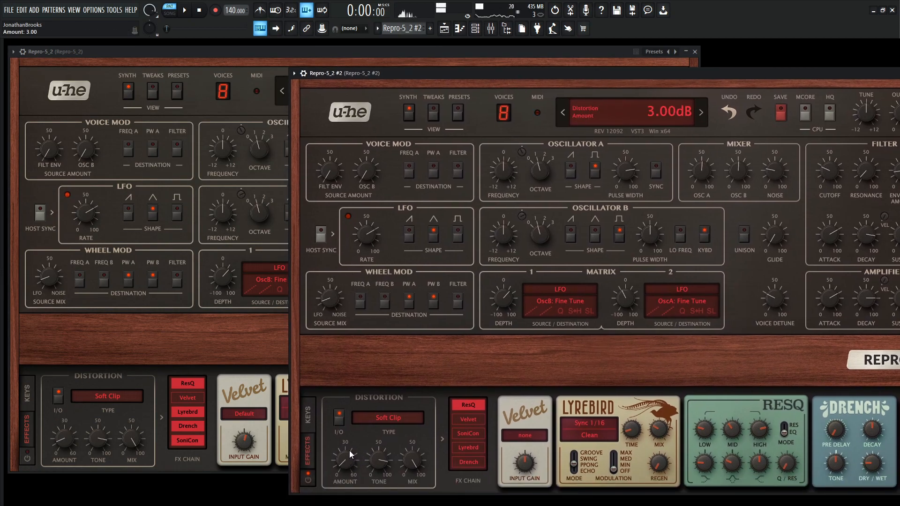
# Set the second Repro-5's Soft Clip distortion amount to 3.00 dB.
pyautogui.moveTo(344, 465); pyautogui.dragTo(351, 443)
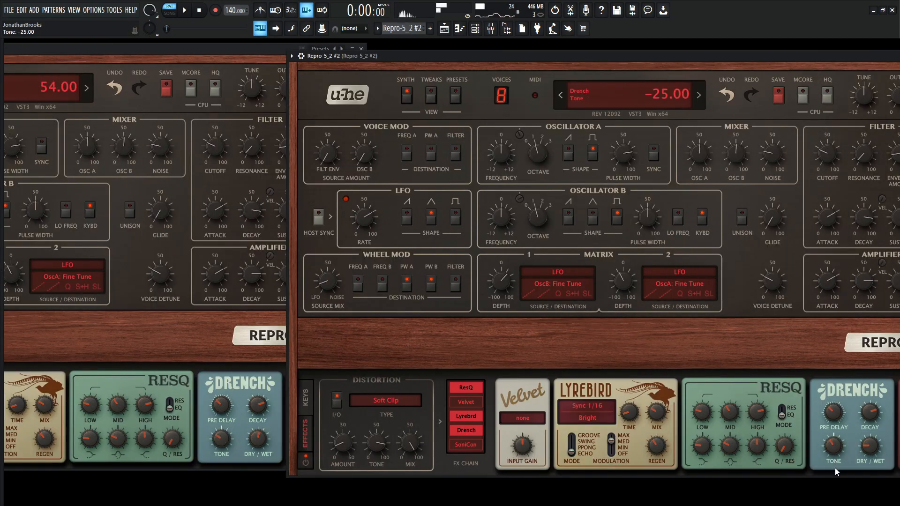
# Darken the Drench reverb Tone to -25 on the second Repro-5.
pyautogui.moveTo(832, 442); pyautogui.dragTo(832, 454)
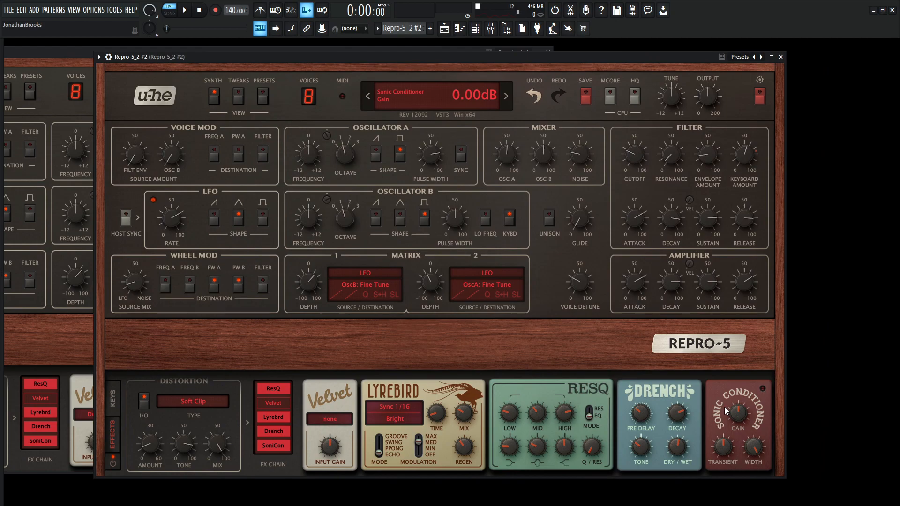
# Turn the Sonic Conditioner GAIN knob up to about 9.00 dB.
pyautogui.moveTo(737, 411); pyautogui.dragTo(737, 403)
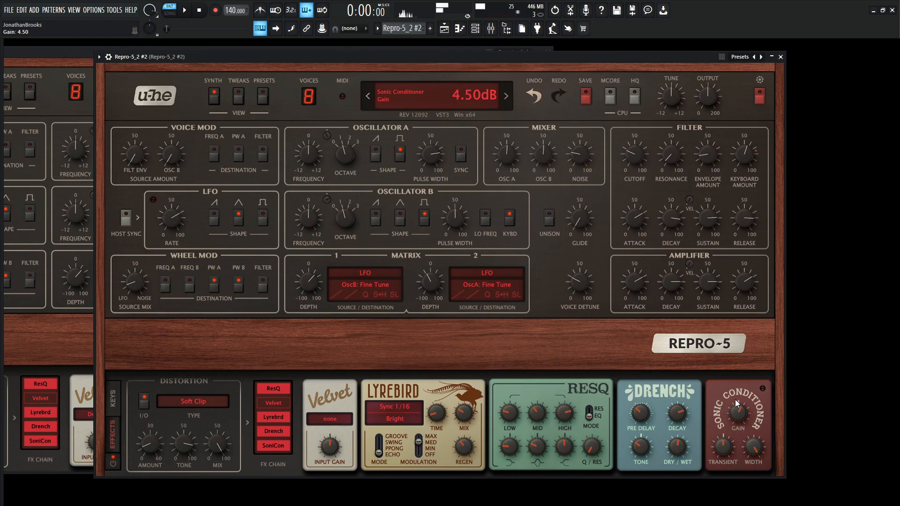
pyautogui.moveTo(737, 411); pyautogui.dragTo(737, 402)
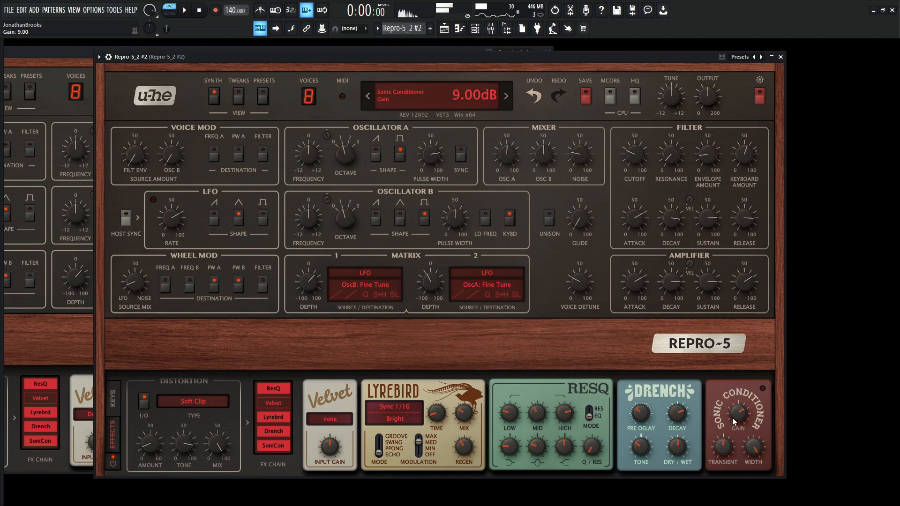
pyautogui.moveTo(723, 445); pyautogui.dragTo(723, 459)
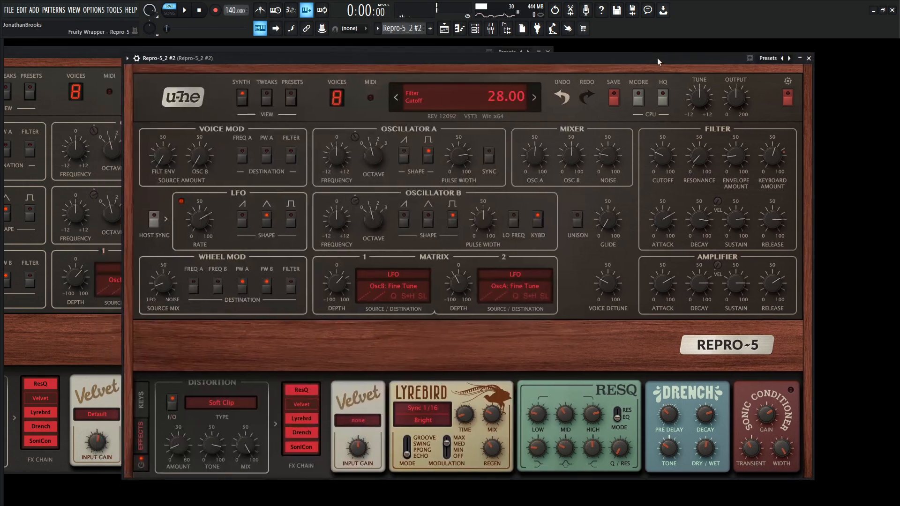
# Bring the original Repro-5_2 window in front with its EFFECTS page showing.
pyautogui.click(638, 96)
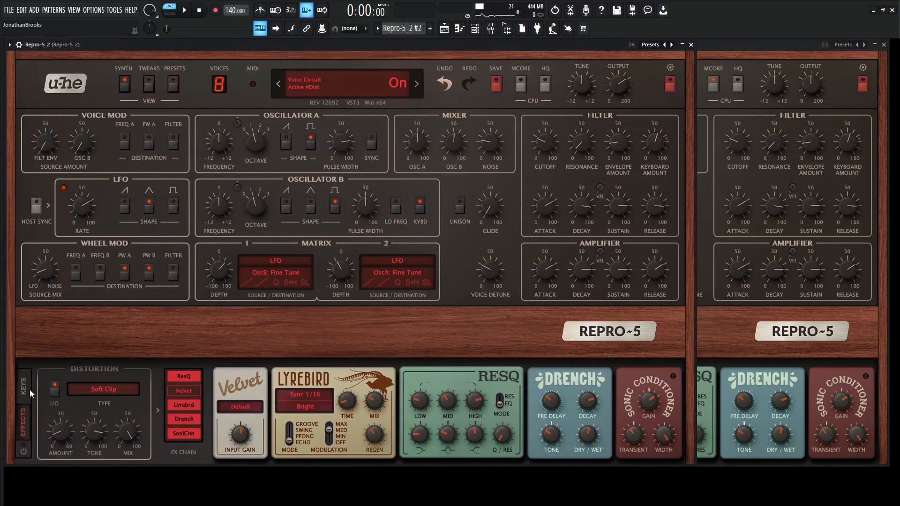
# Switch the first Repro-5 instance from effects to its KEYS view.
pyautogui.click(22, 383)
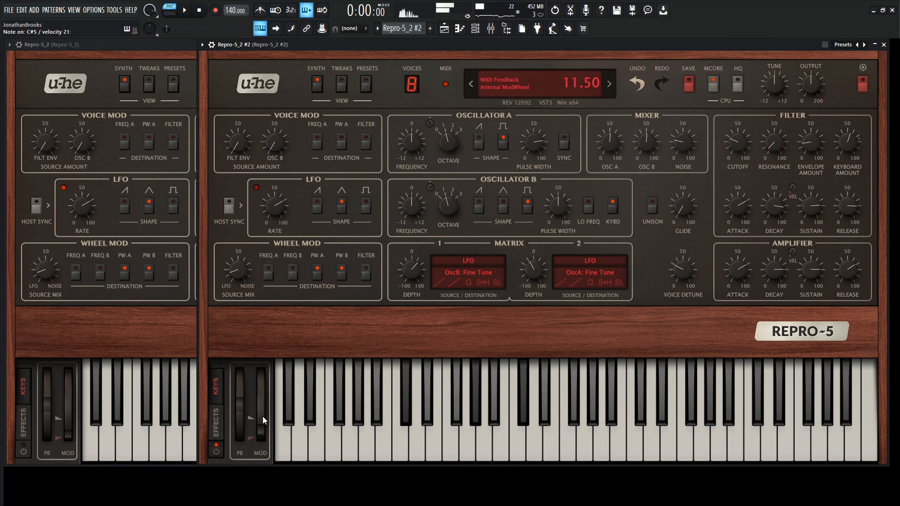
pyautogui.moveTo(261, 425); pyautogui.dragTo(264, 411)
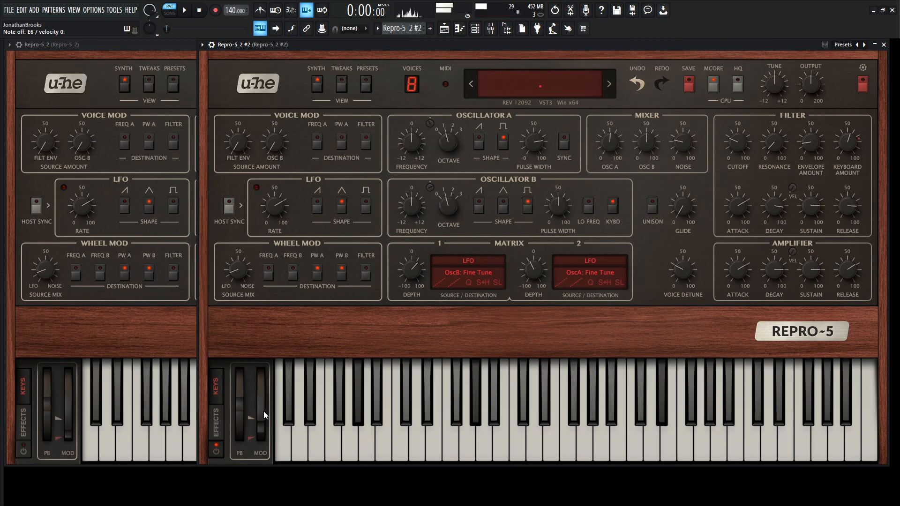
pyautogui.click(599, 414)
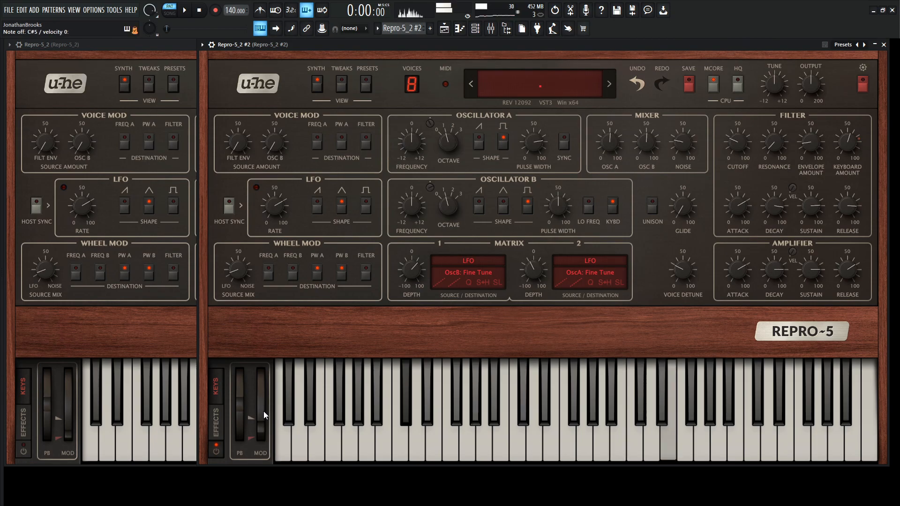
pyautogui.click(597, 448)
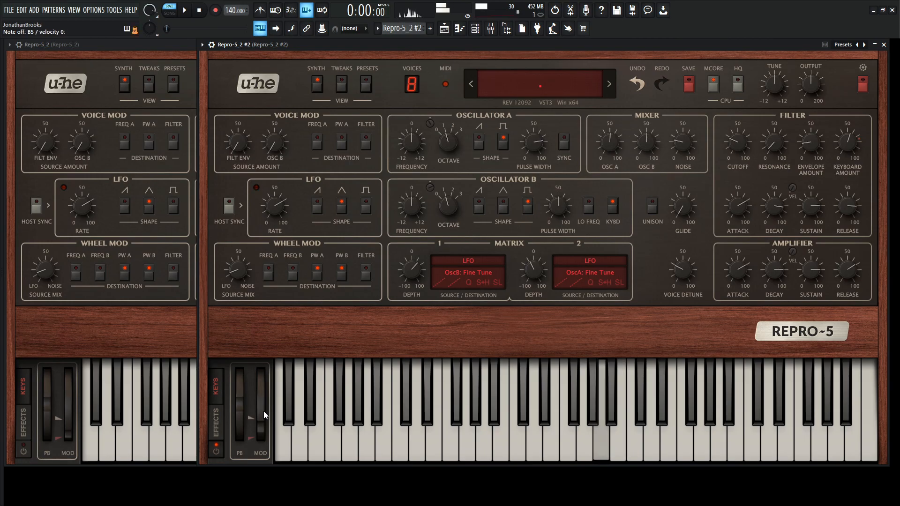
pyautogui.click(598, 413)
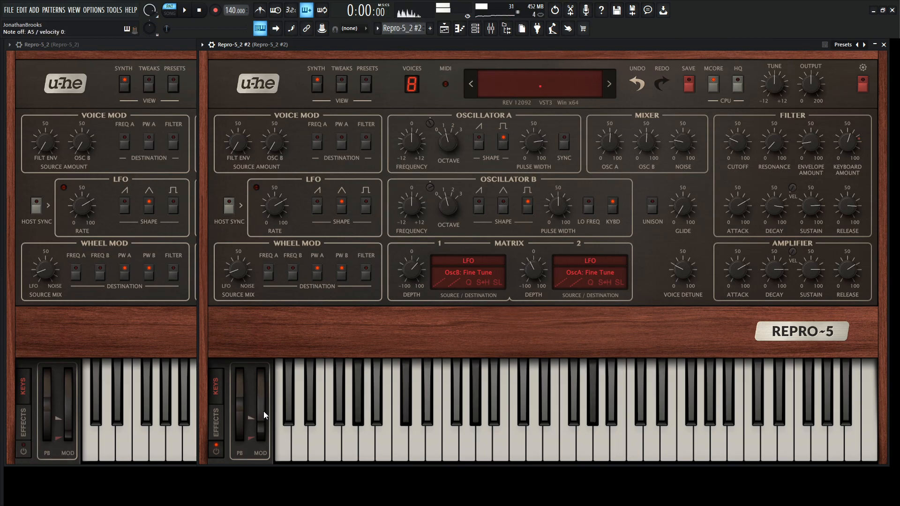